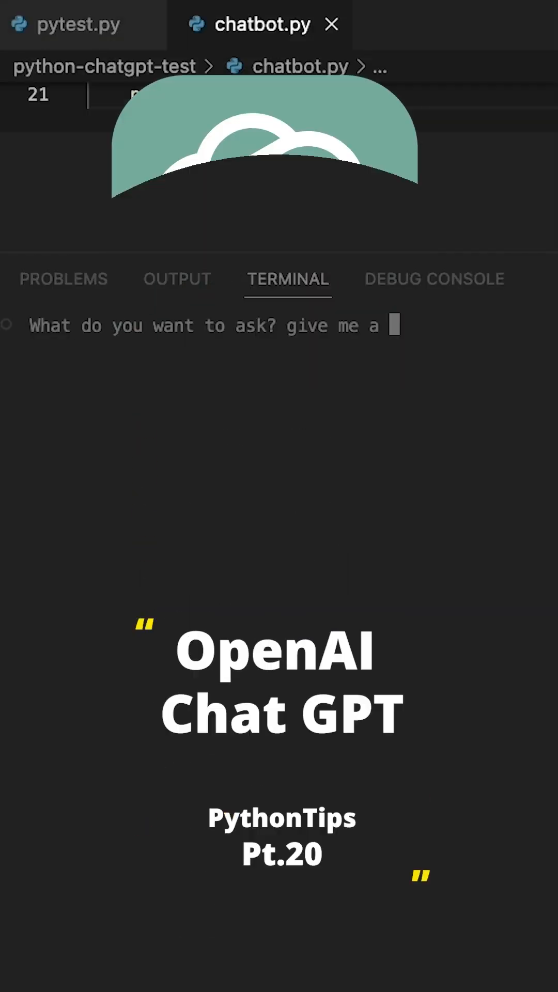
type("5 day work")
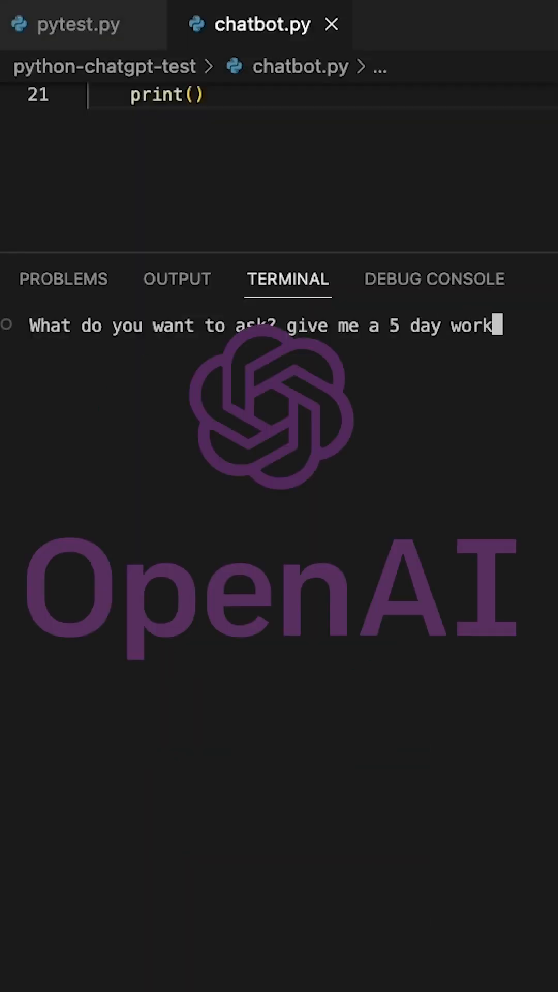
type("out pla")
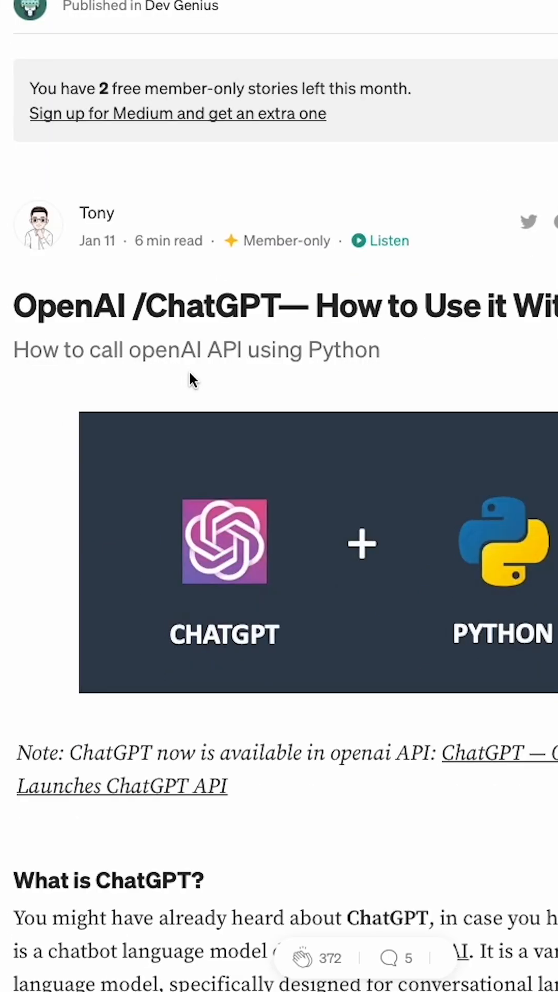
scroll("down", 3)
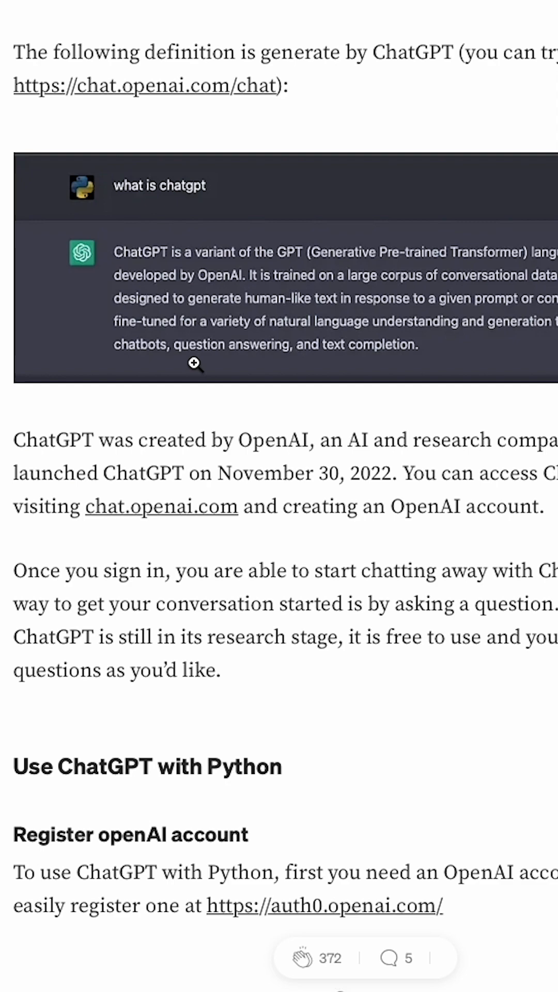
scroll("down", 3)
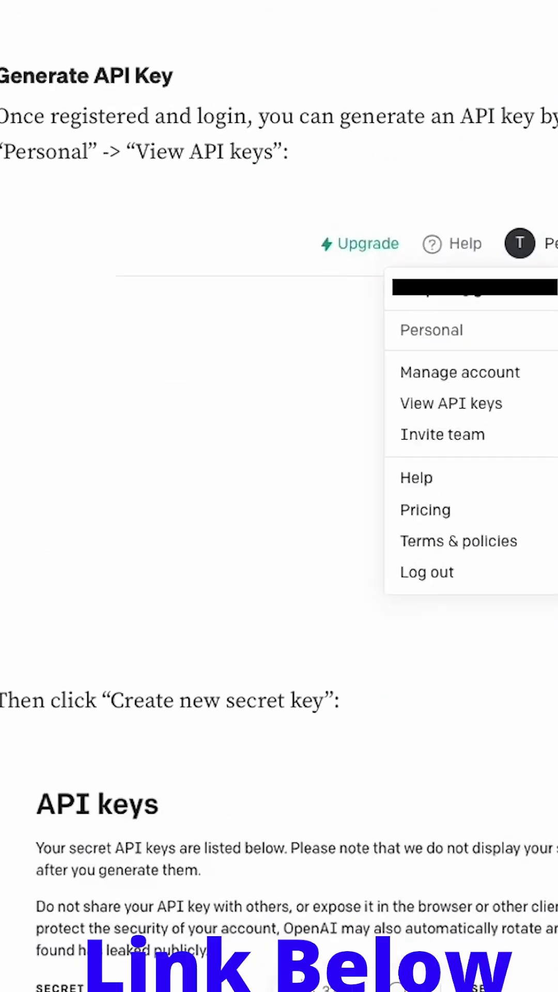
scroll("down", 3)
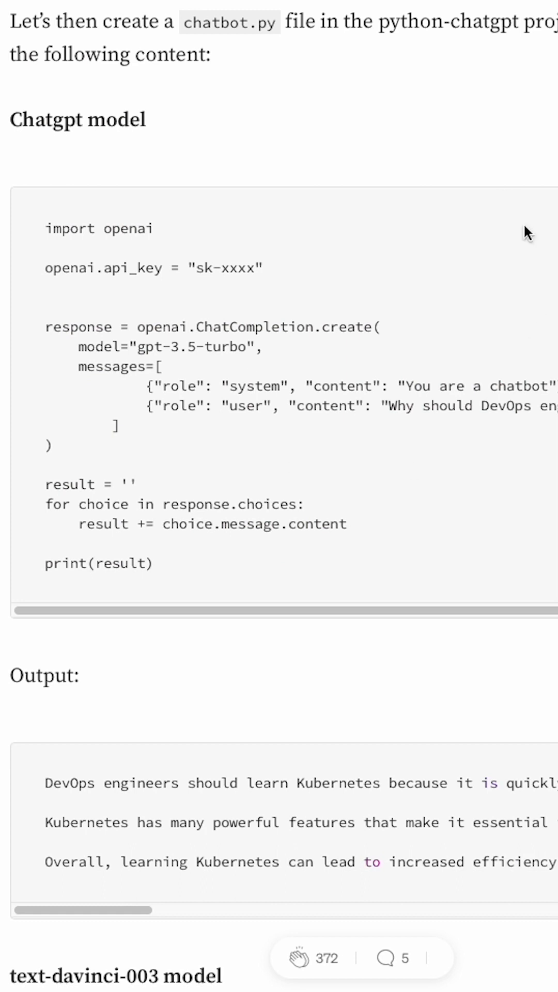